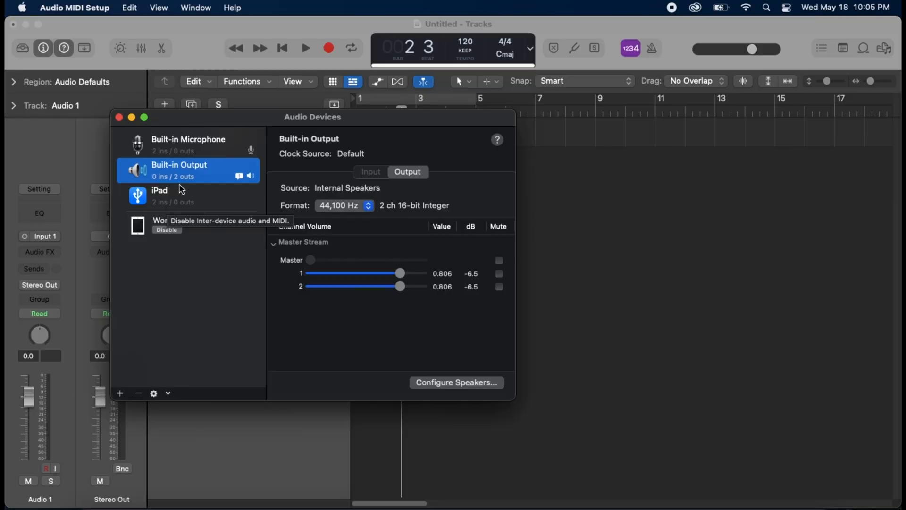
pyautogui.moveTo(171, 168)
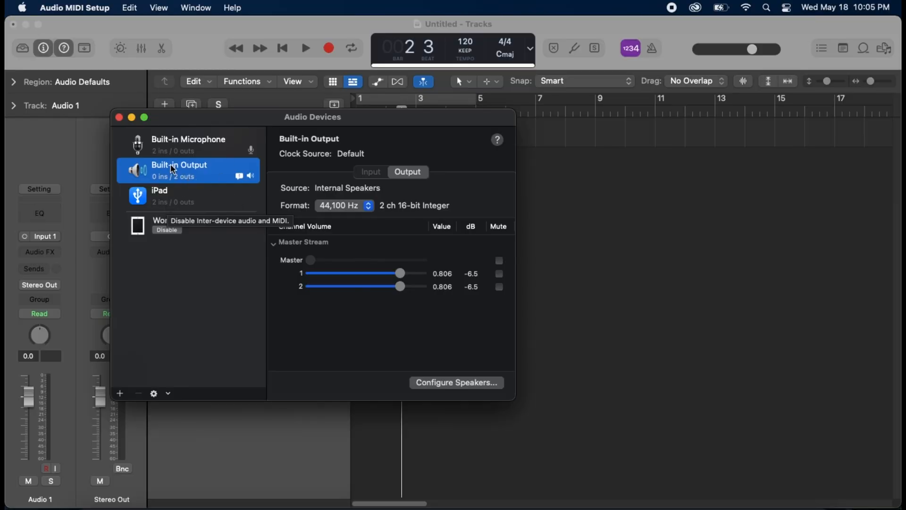